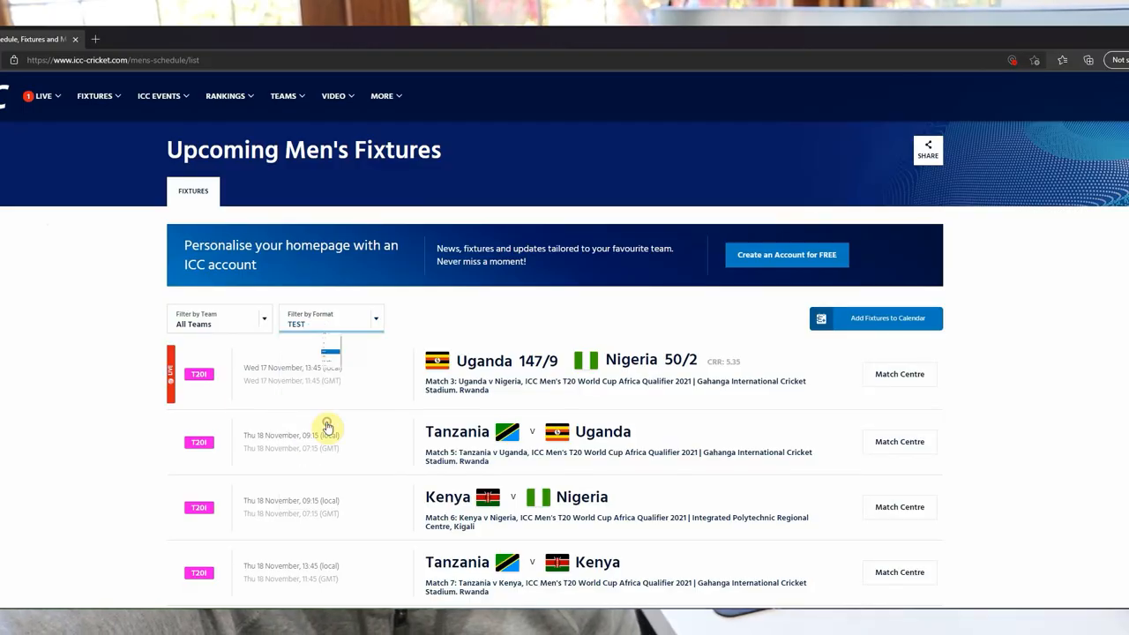
{"action": "scroll", "scroll_direction": "down", "scroll_amount": 3}
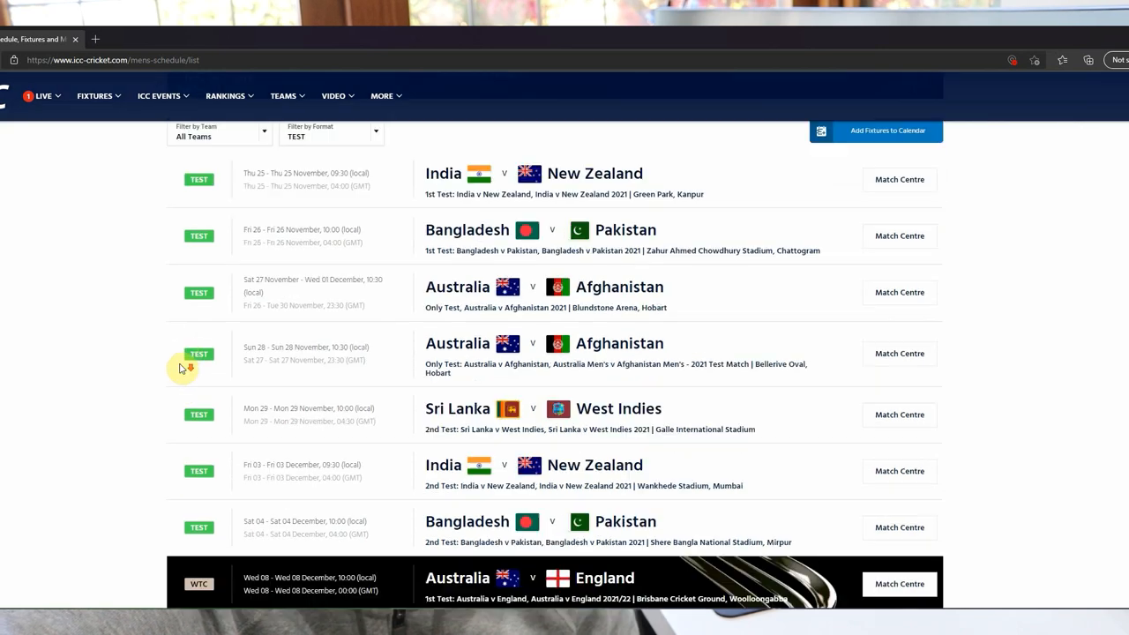
{"action": "scroll", "scroll_direction": "down", "scroll_amount": 3}
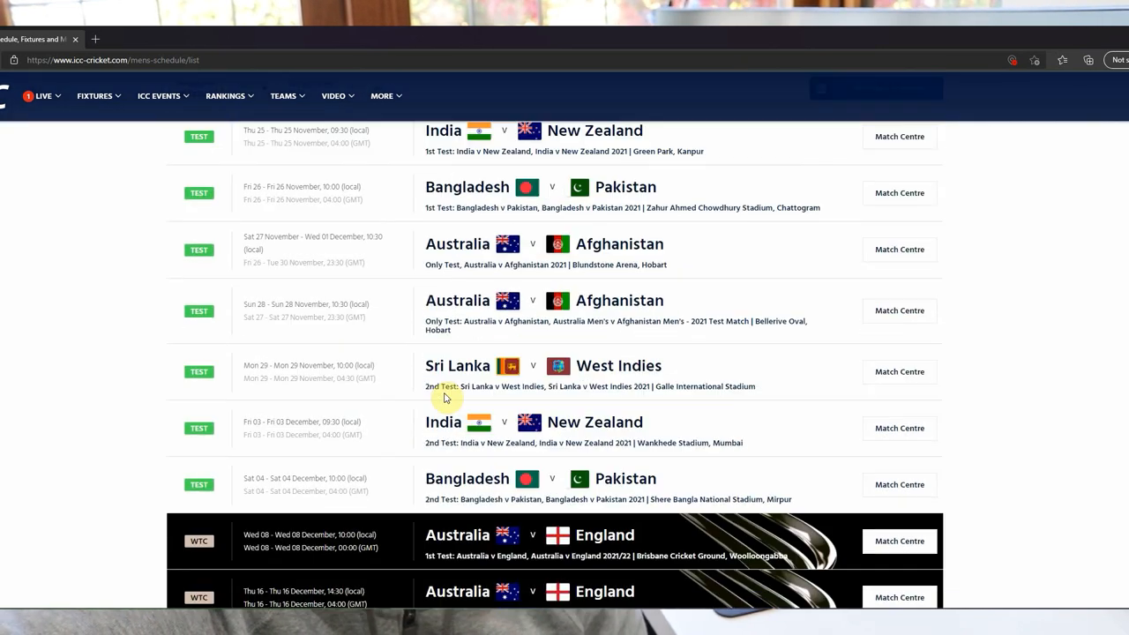
{"action": "scroll", "scroll_direction": "down", "scroll_amount": 3}
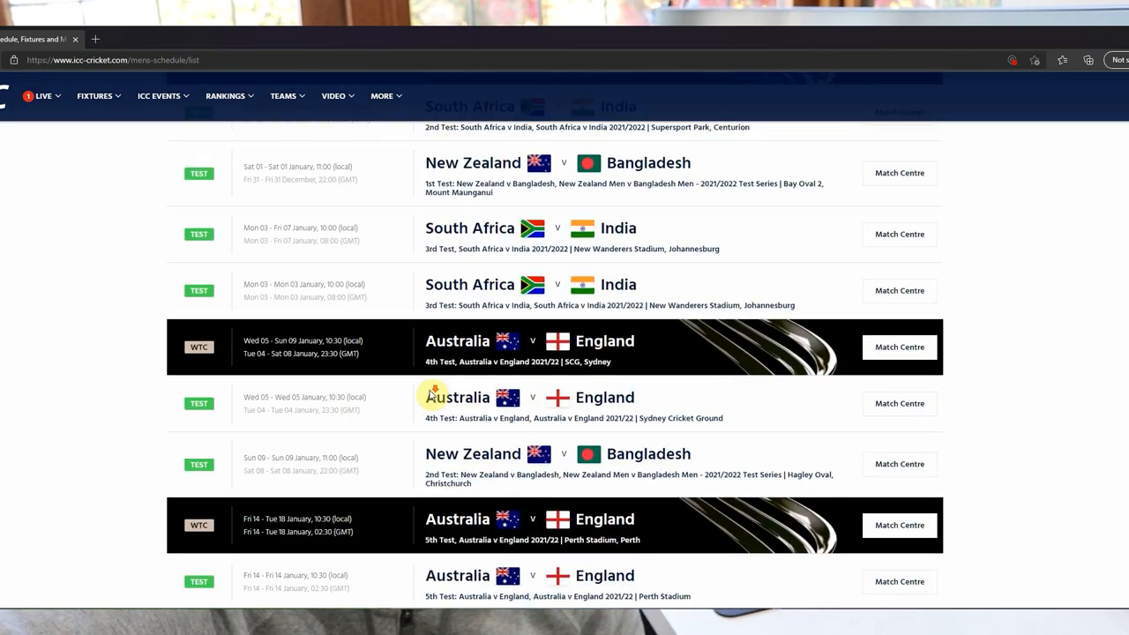
{"action": "scroll", "scroll_direction": "down", "scroll_amount": 3}
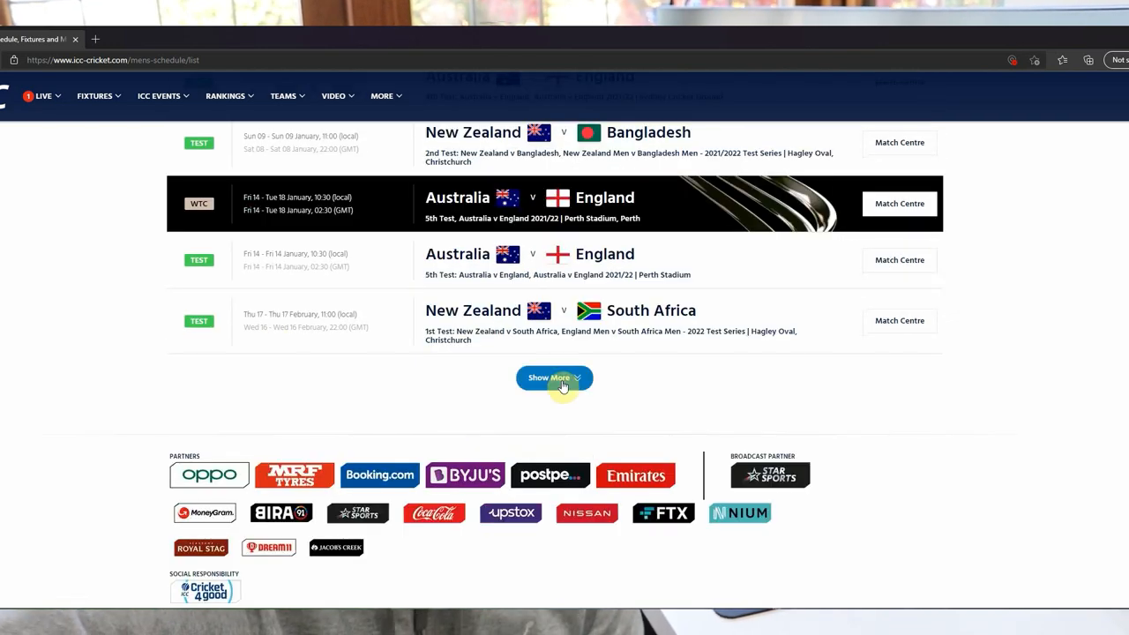